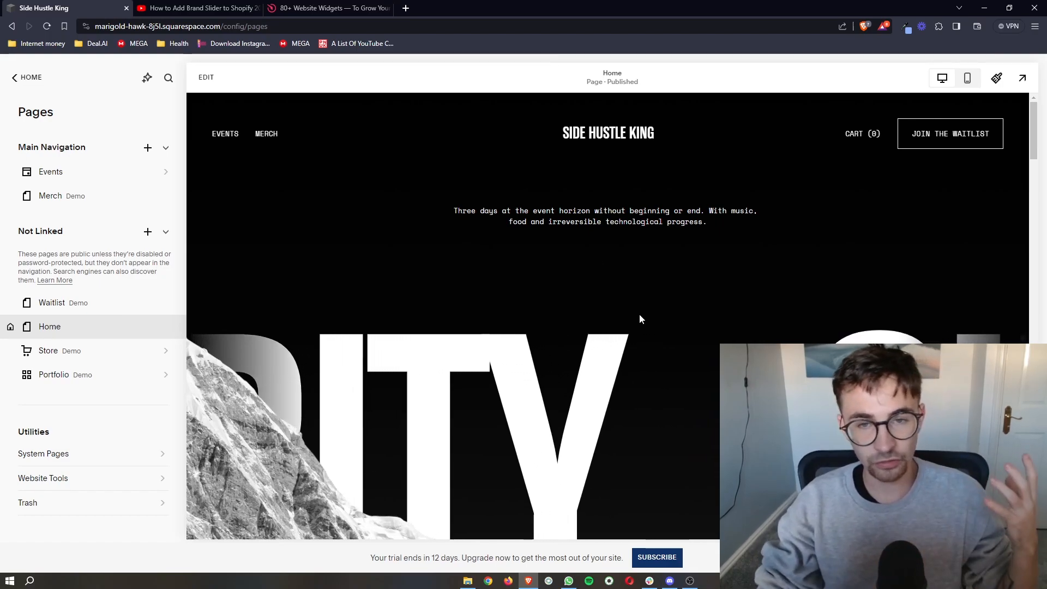
Switch between the Squarespace editor and Elfsight, scrolling through the Elfsight homepage
{"action": "left_click", "coordinate": [193, 9]}
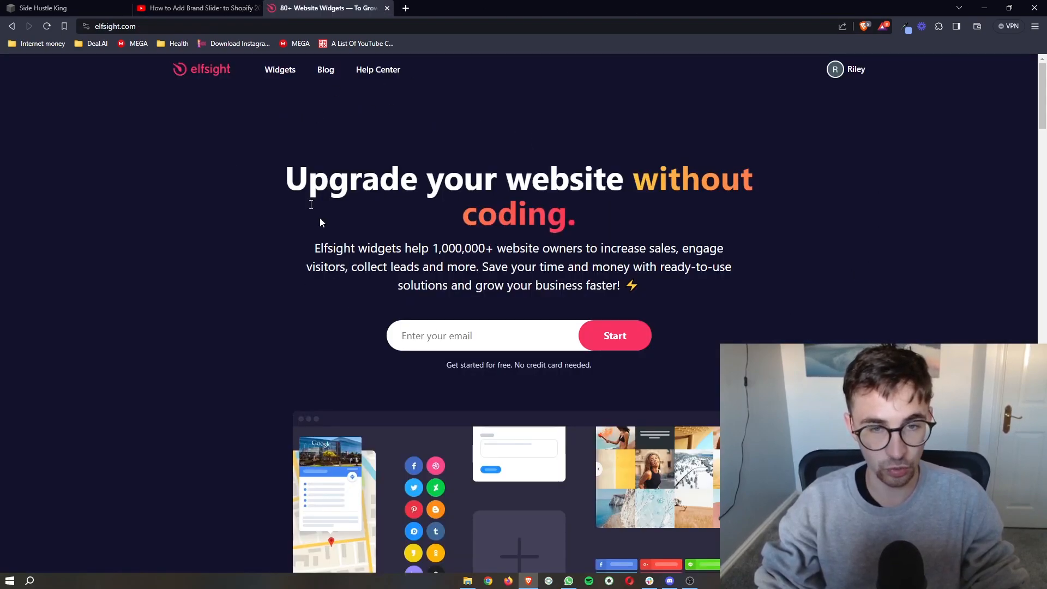
{"action": "mouse_move", "coordinate": [207, 78]}
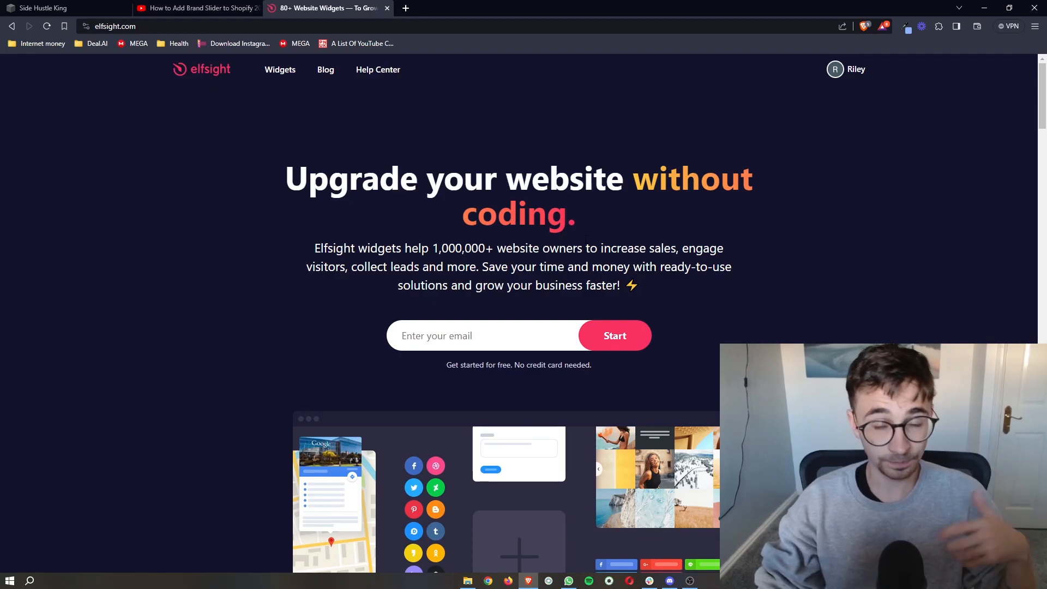
{"action": "left_click", "coordinate": [45, 7]}
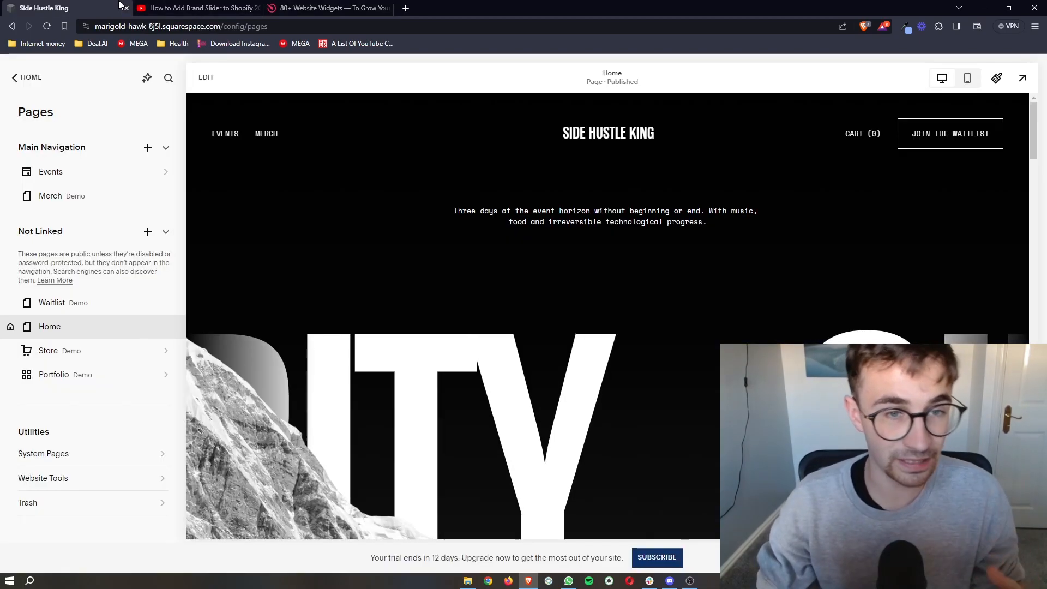
{"action": "left_click", "coordinate": [327, 8]}
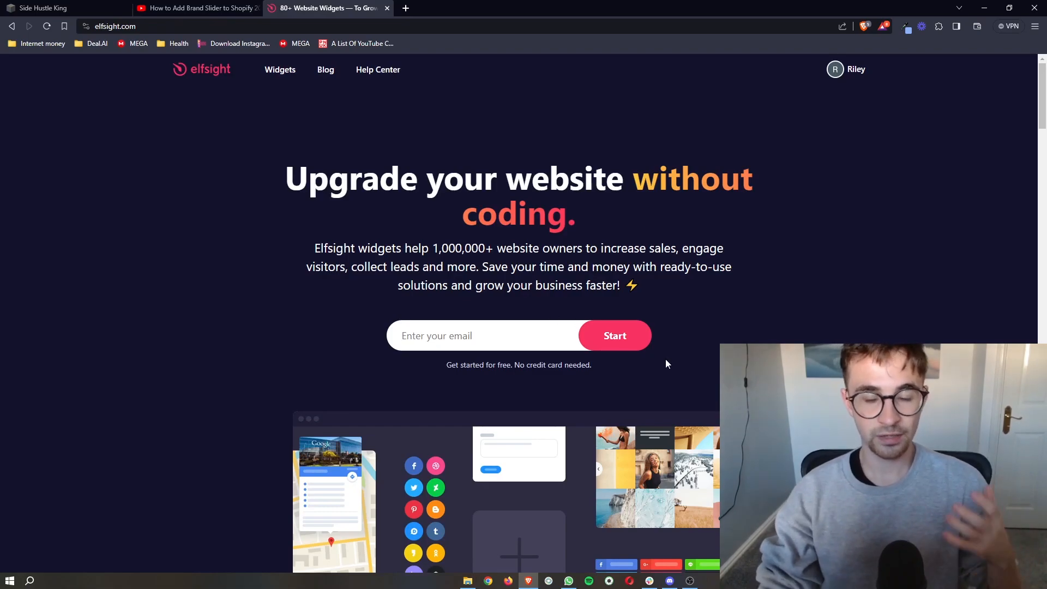
{"action": "scroll", "scroll_direction": "down", "scroll_amount": 3}
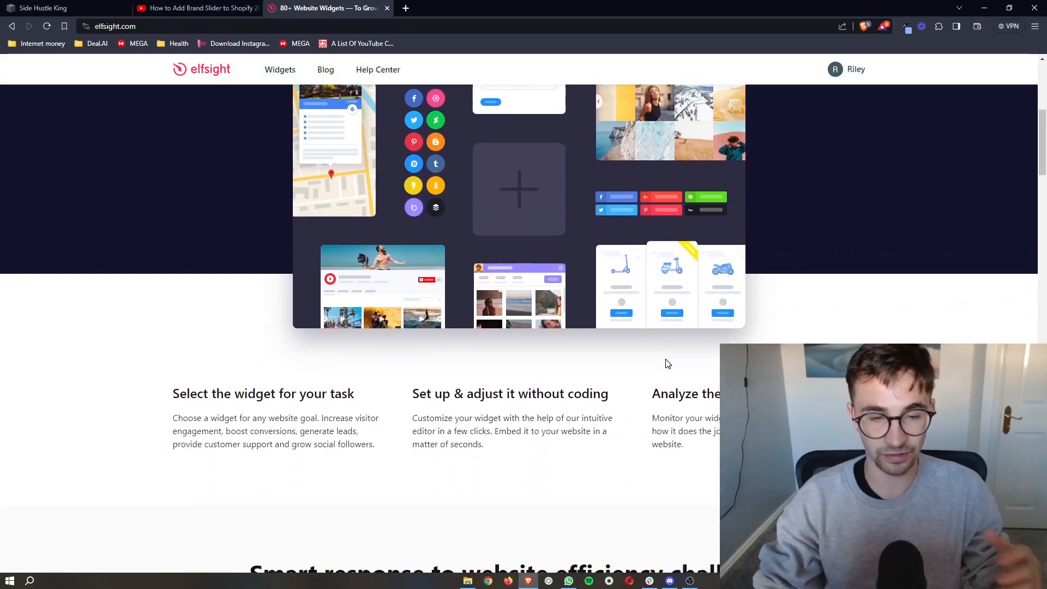
{"action": "scroll", "scroll_direction": "down", "scroll_amount": 3}
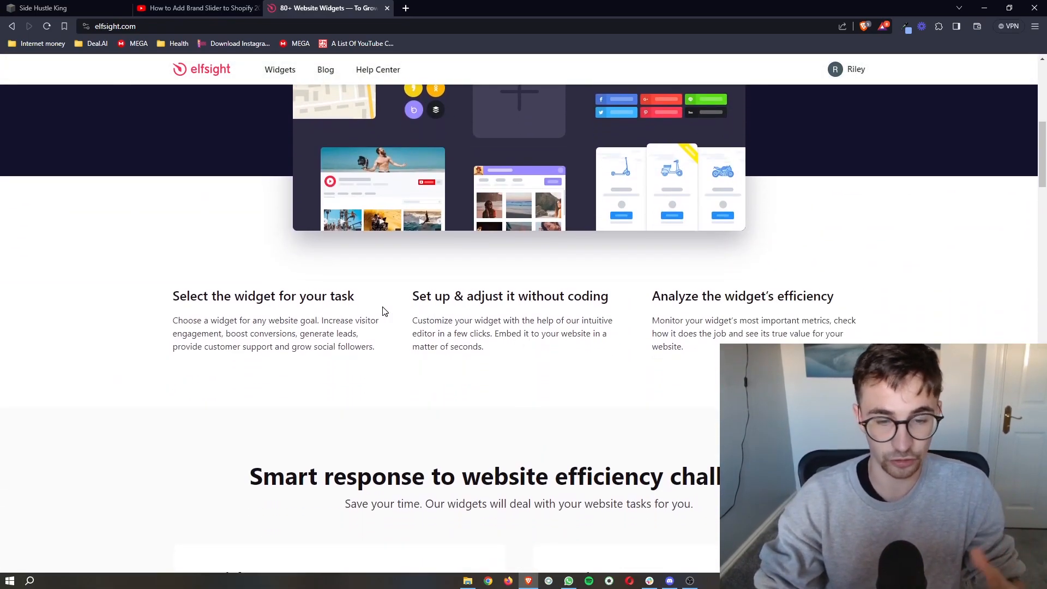
{"action": "left_click", "coordinate": [44, 8]}
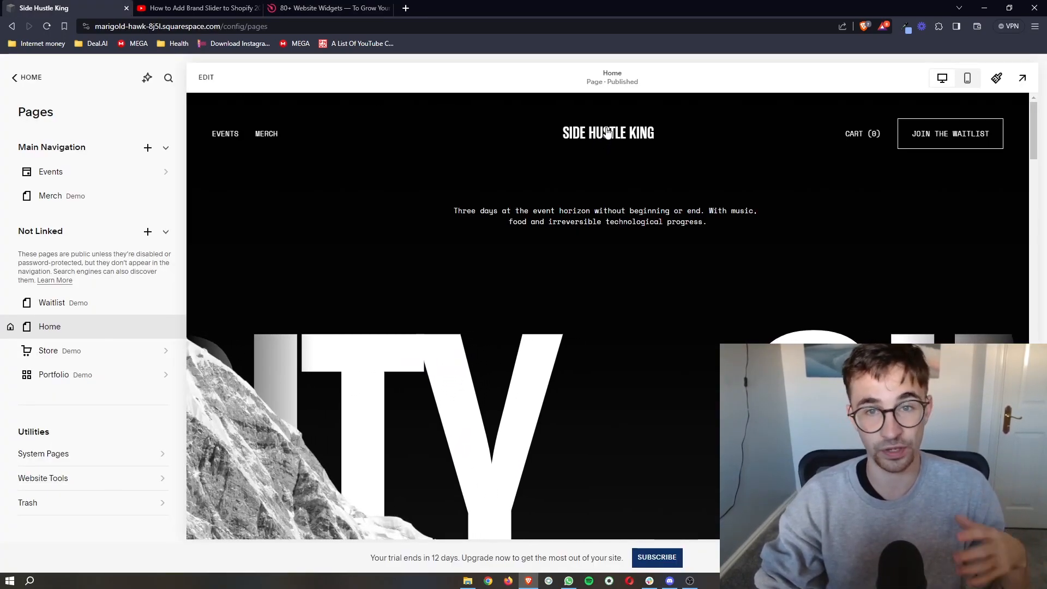
{"action": "left_click", "coordinate": [328, 8]}
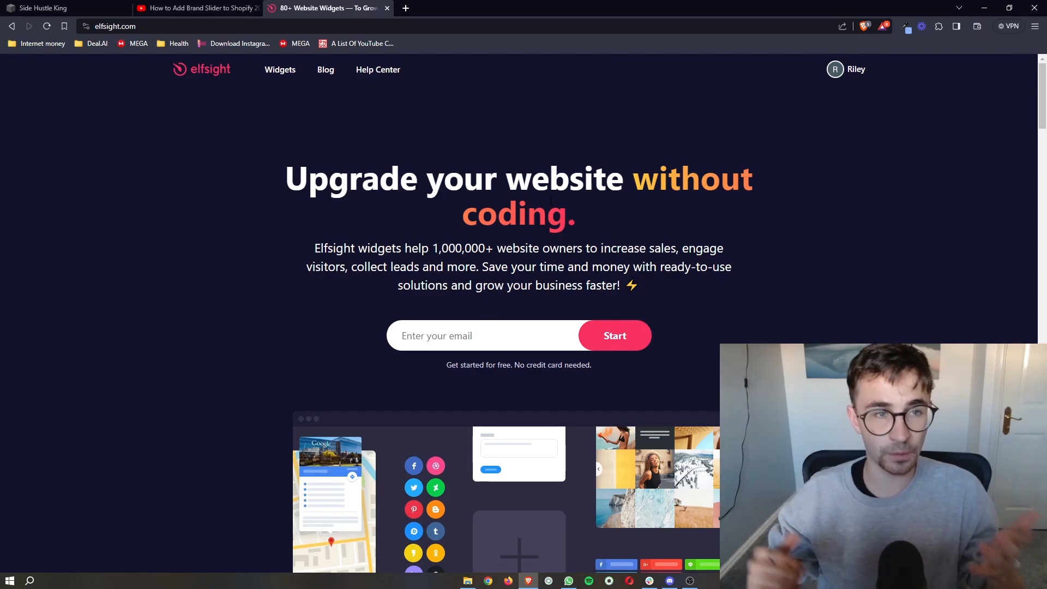
{"action": "scroll", "scroll_direction": "down", "scroll_amount": 3}
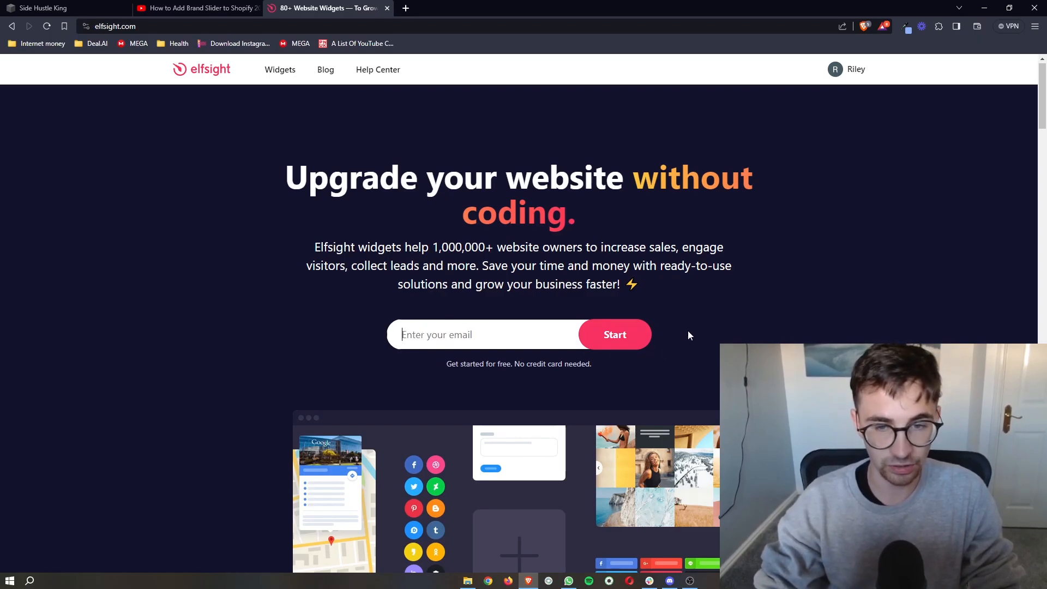
{"action": "mouse_move", "coordinate": [673, 372]}
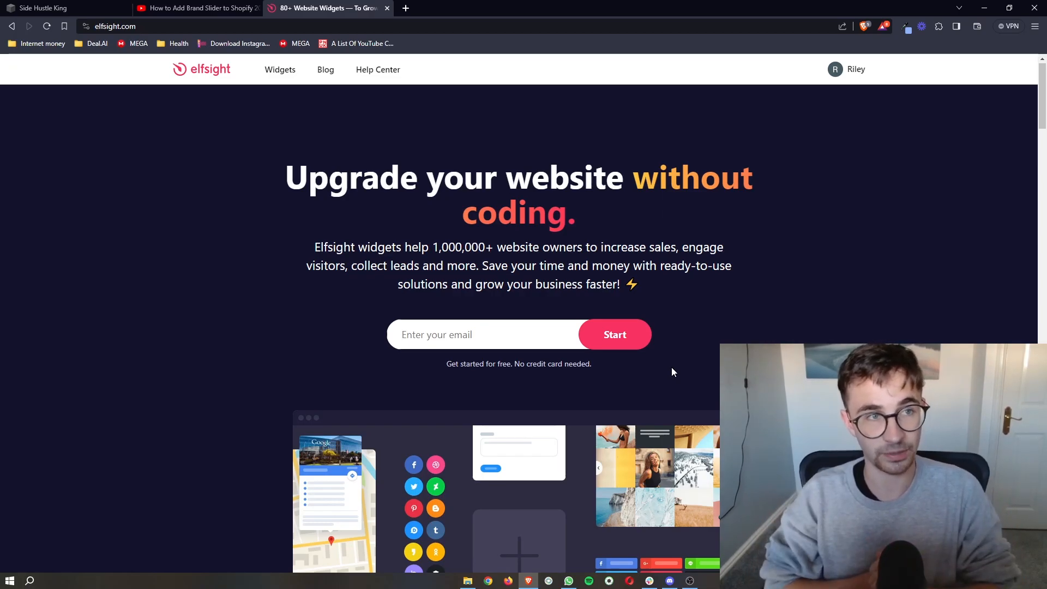
{"action": "mouse_move", "coordinate": [203, 46]}
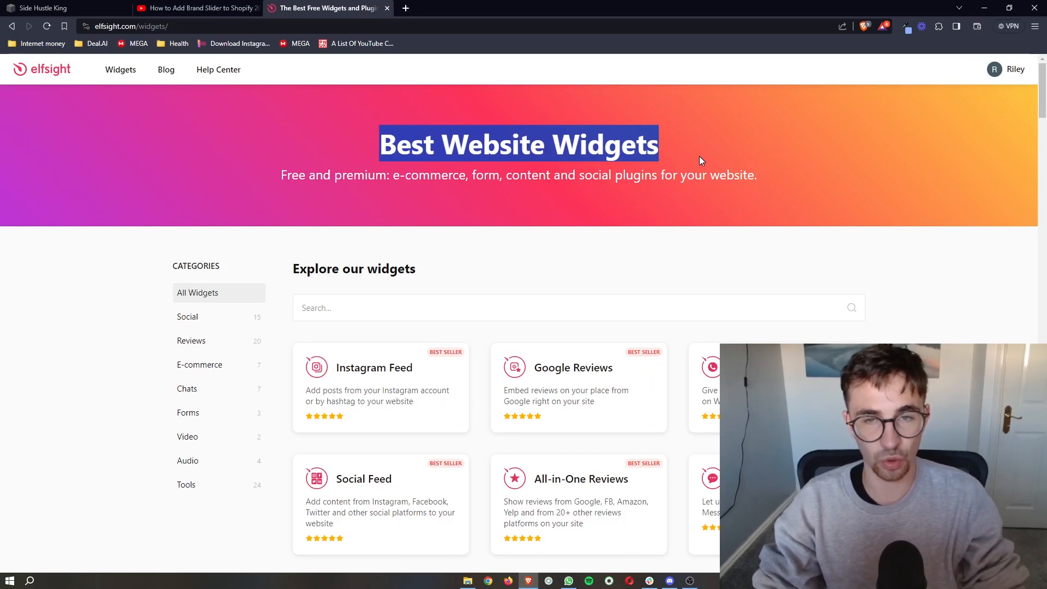
Search the widget catalogue for 'bef' and open the Before and After Slider widget
{"action": "scroll", "scroll_direction": "down", "scroll_amount": 3}
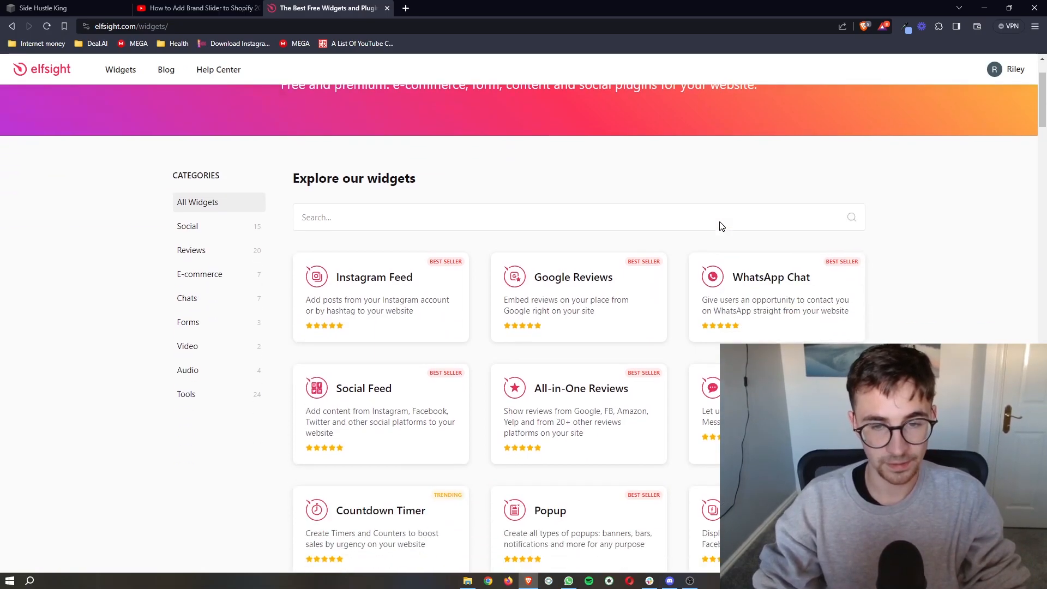
{"action": "scroll", "scroll_direction": "down", "scroll_amount": 3}
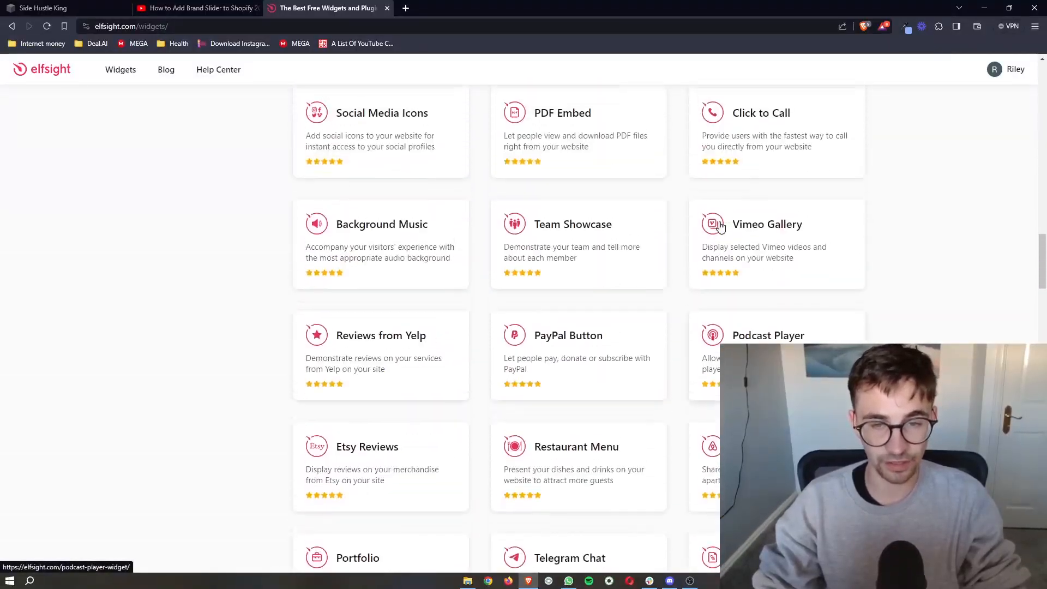
{"action": "scroll", "scroll_direction": "up", "scroll_amount": 3}
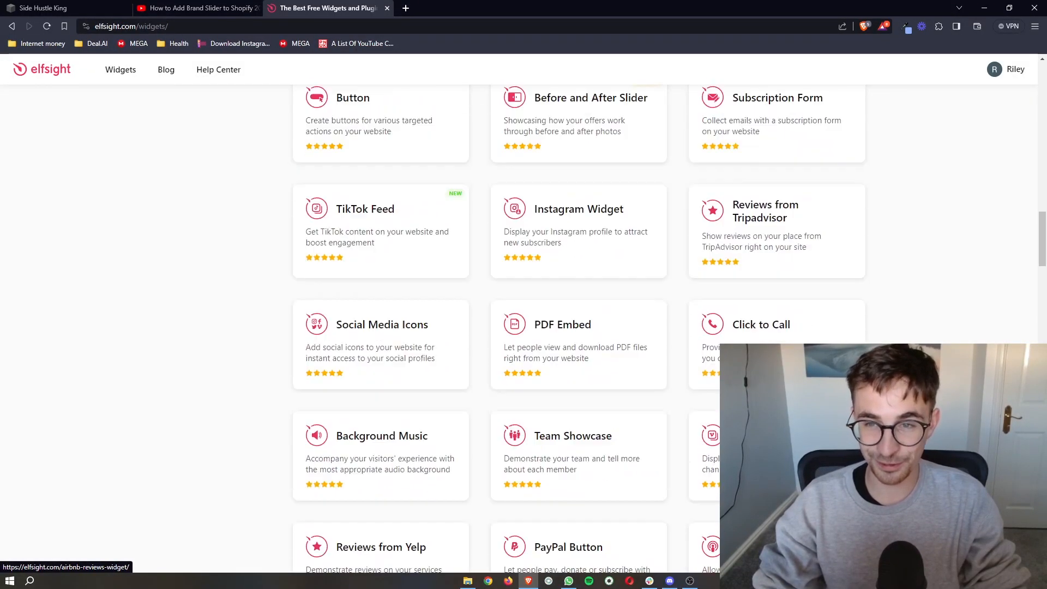
{"action": "scroll", "scroll_direction": "up", "scroll_amount": 3}
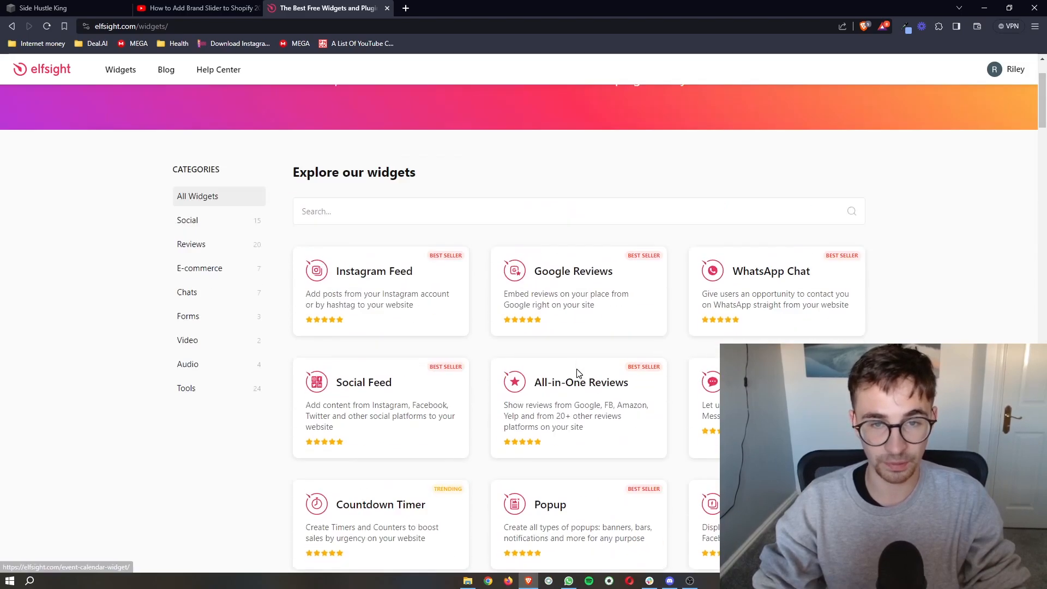
{"action": "scroll", "scroll_direction": "up", "scroll_amount": 3}
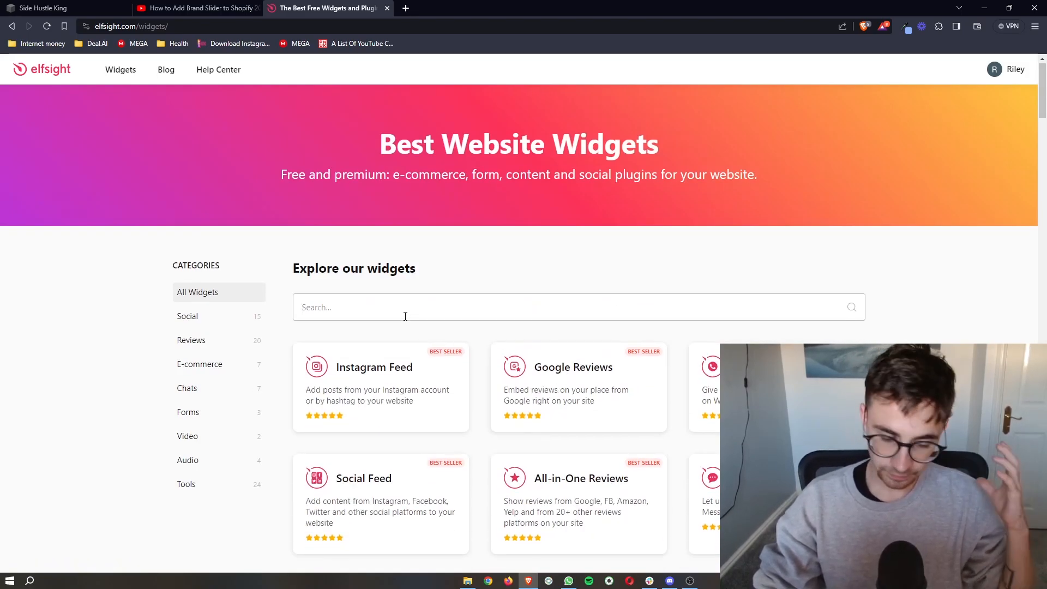
{"action": "type", "text": "before"}
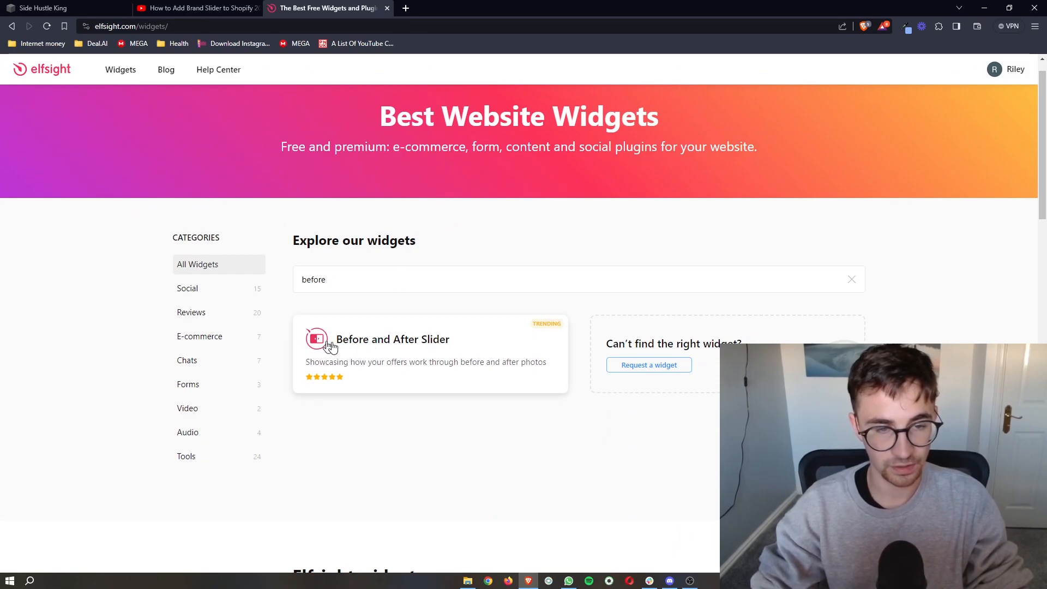
{"action": "left_click", "coordinate": [393, 339]}
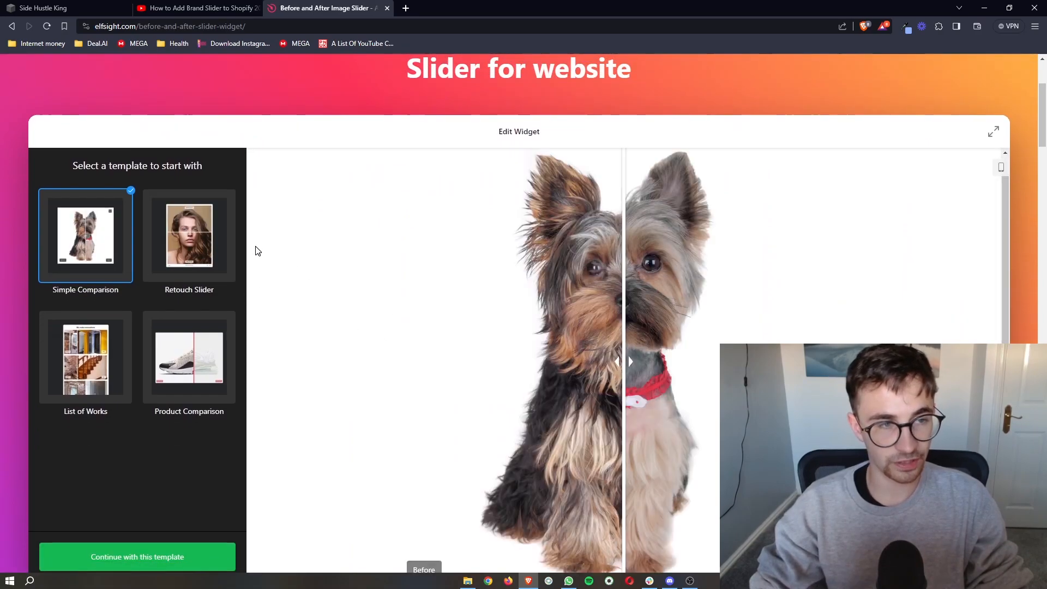
Start editing the slider from the Product Comparison template
{"action": "left_click", "coordinate": [189, 358]}
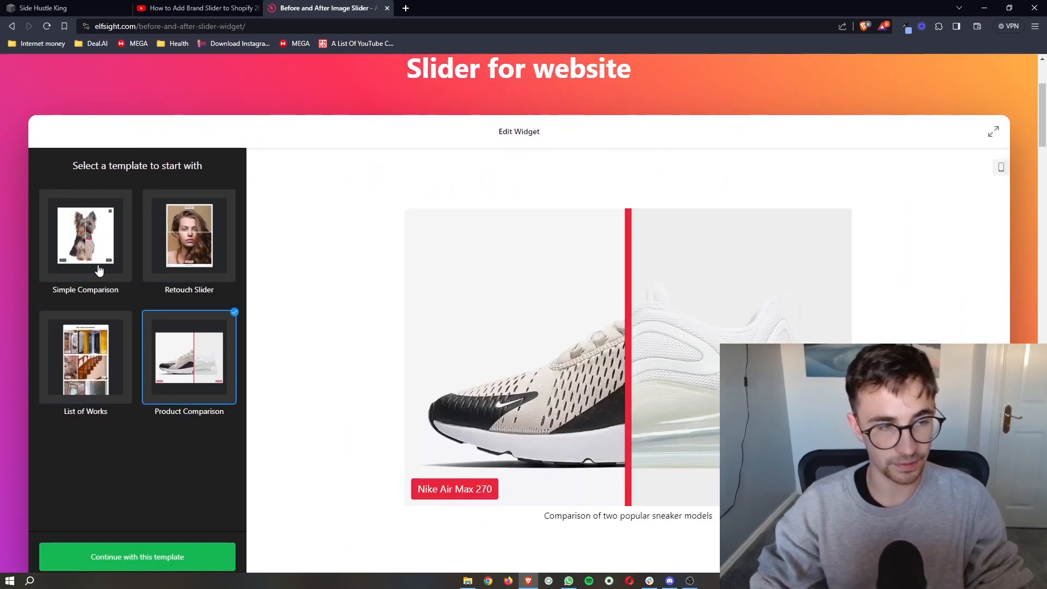
{"action": "left_click", "coordinate": [190, 235]}
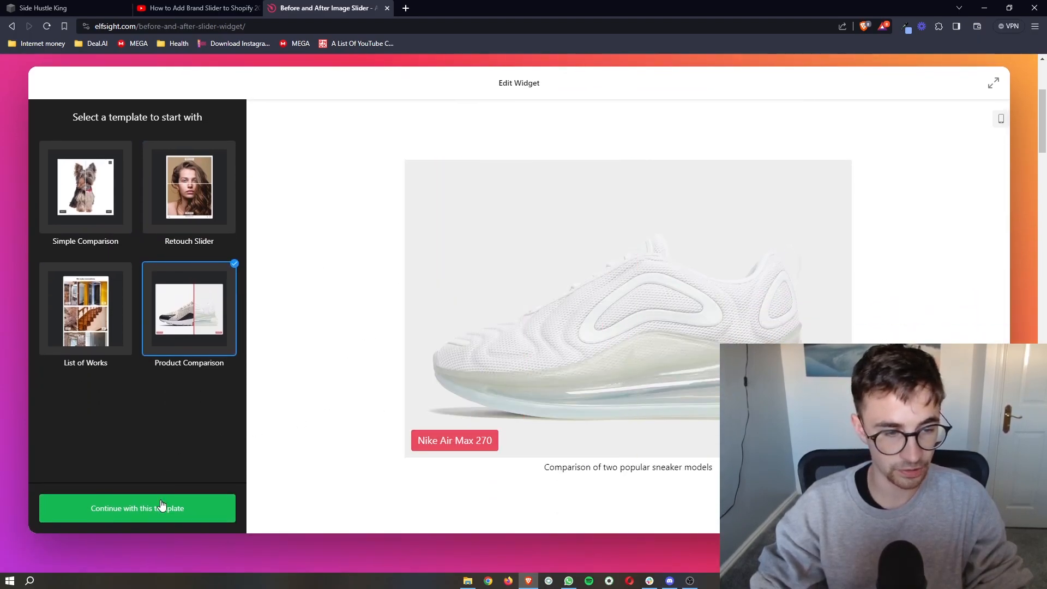
{"action": "left_click", "coordinate": [137, 509]}
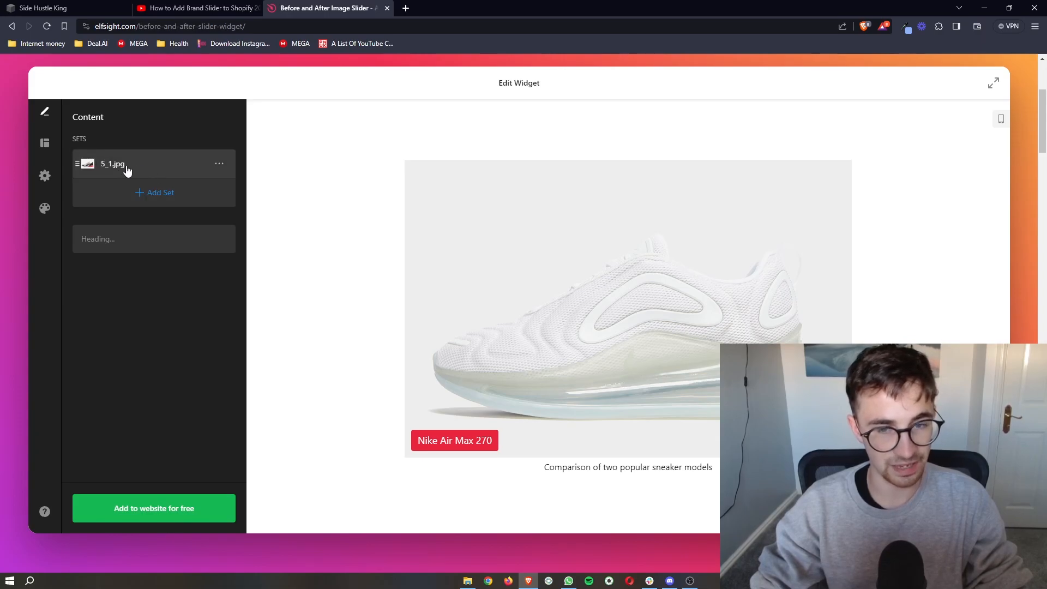
Swap the sneaker set's images for before and after face photos and test the divider
{"action": "left_click", "coordinate": [113, 164]}
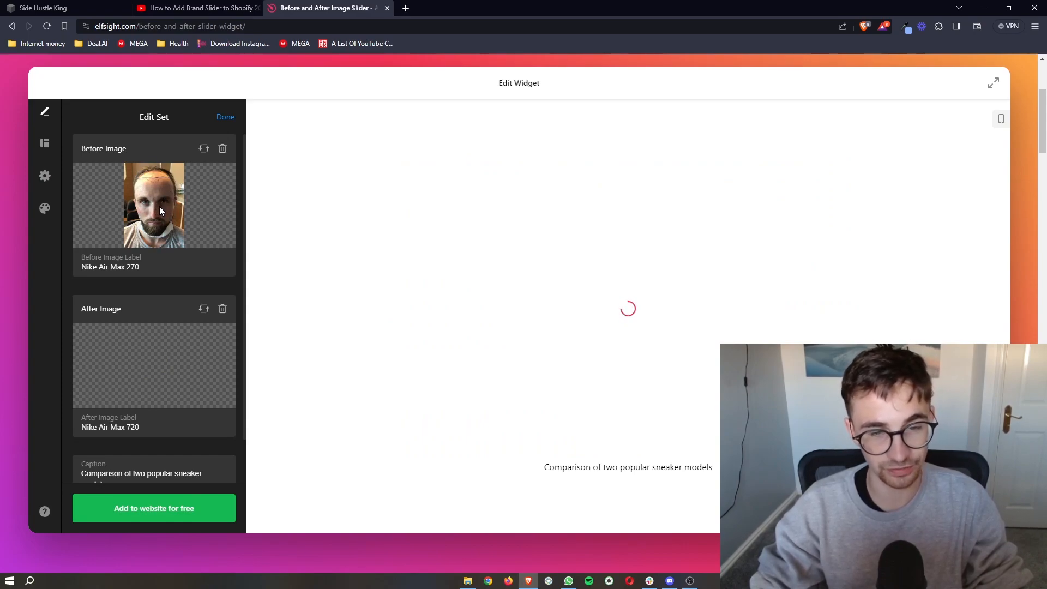
{"action": "mouse_move", "coordinate": [175, 220]}
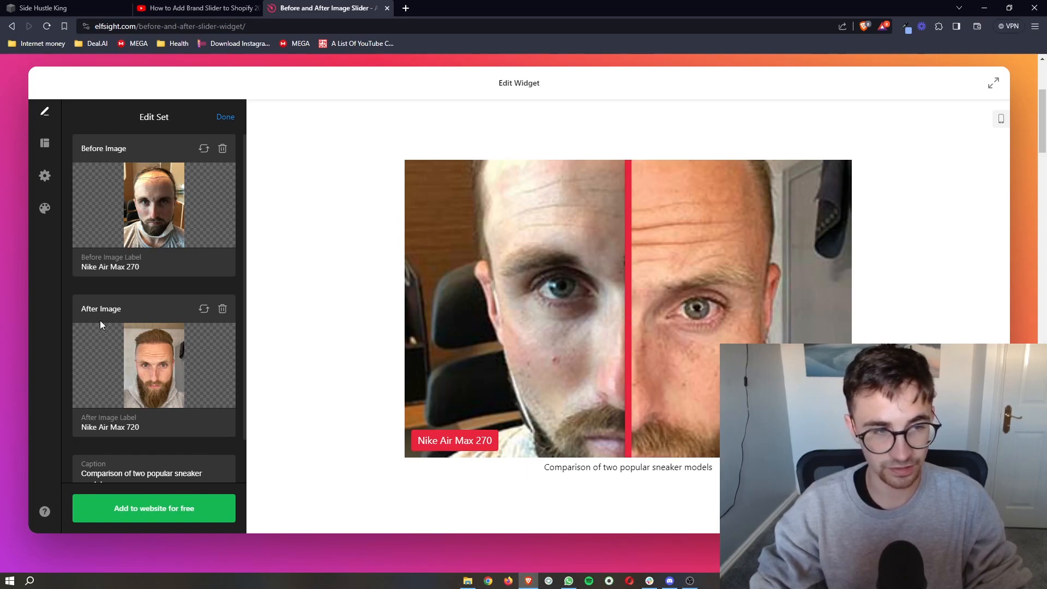
{"action": "left_click_drag", "start_coordinate": [625, 307], "coordinate": [755, 315]}
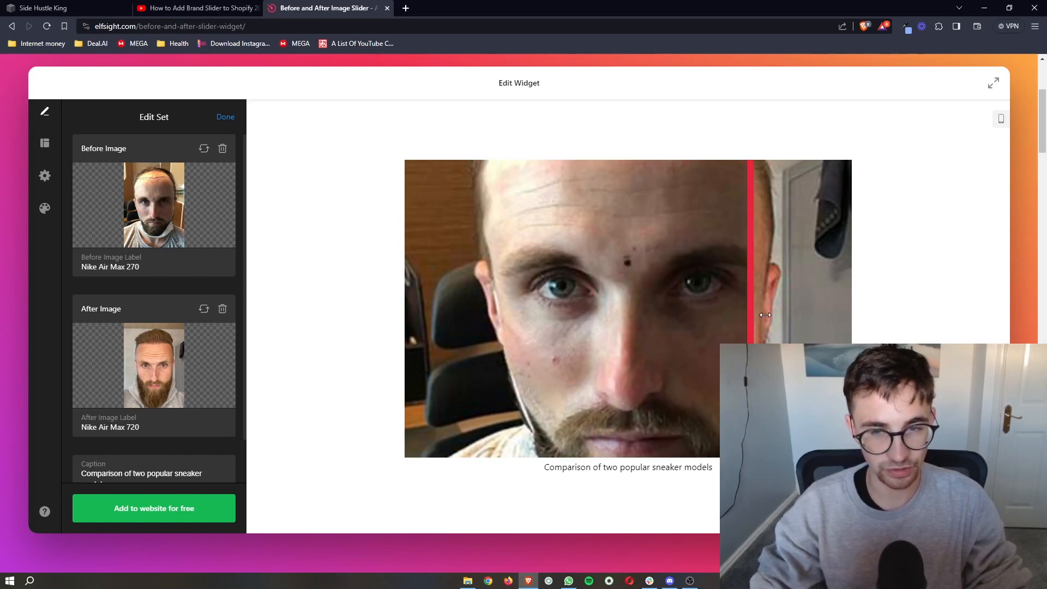
{"action": "left_click_drag", "start_coordinate": [751, 315], "coordinate": [765, 314]}
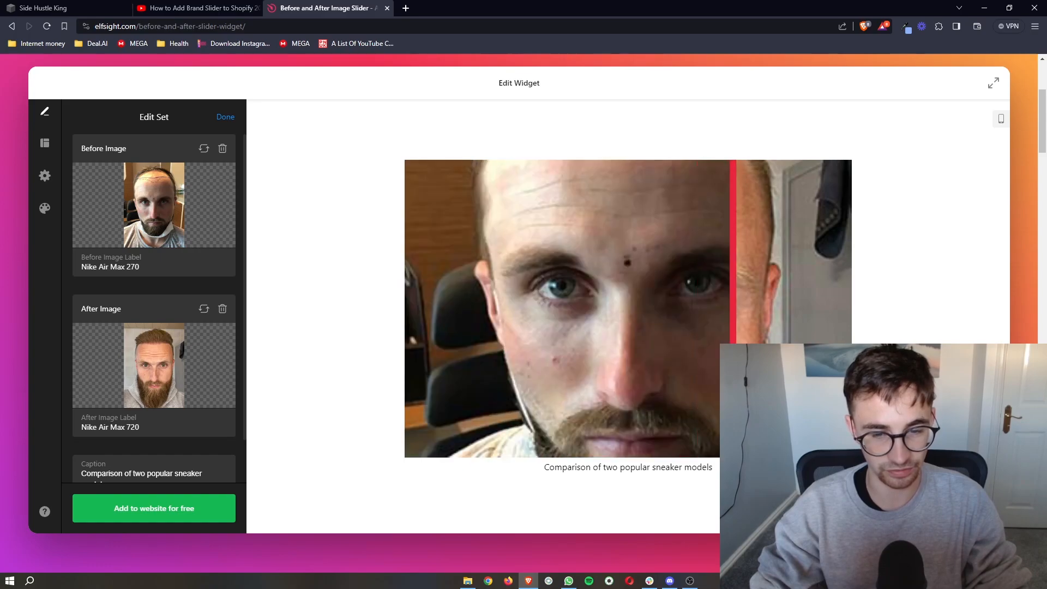
{"action": "left_click_drag", "start_coordinate": [734, 307], "coordinate": [487, 307]}
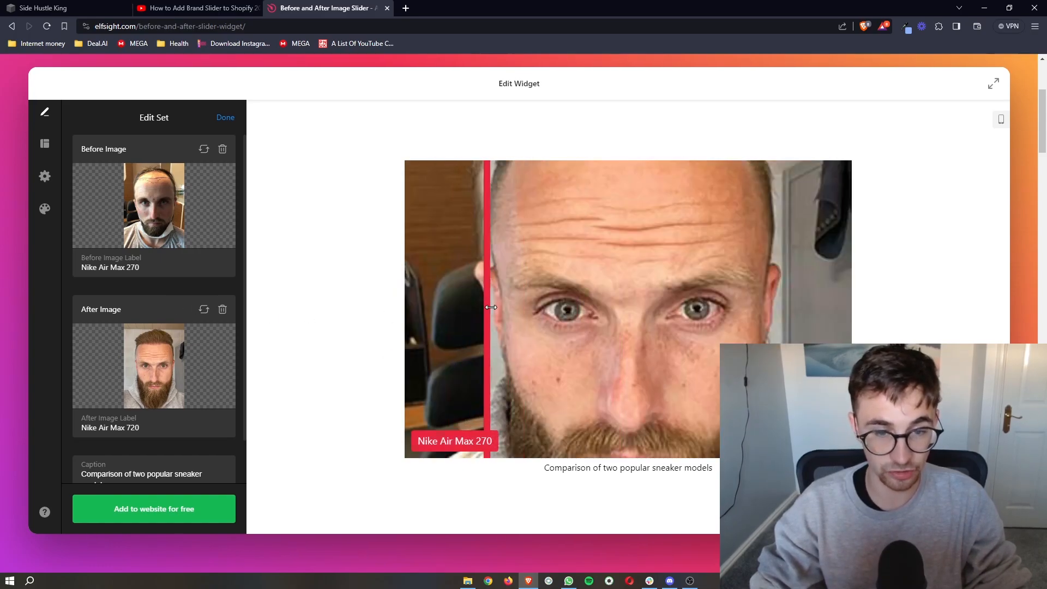
{"action": "left_click", "coordinate": [225, 118]}
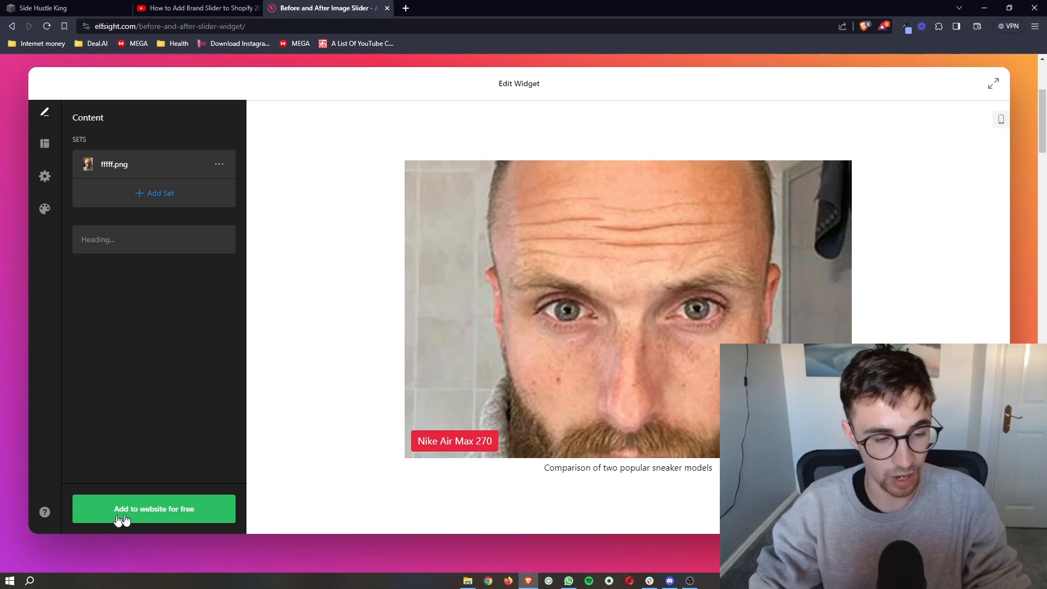
{"action": "left_click", "coordinate": [154, 509]}
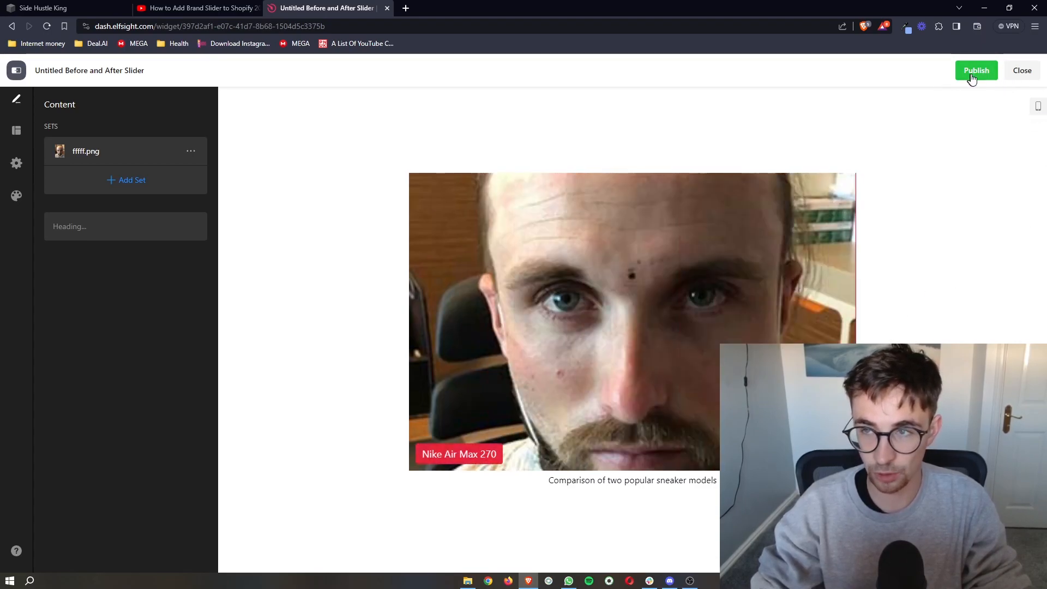
Publish the Before and After Slider widget
{"action": "left_click", "coordinate": [976, 70]}
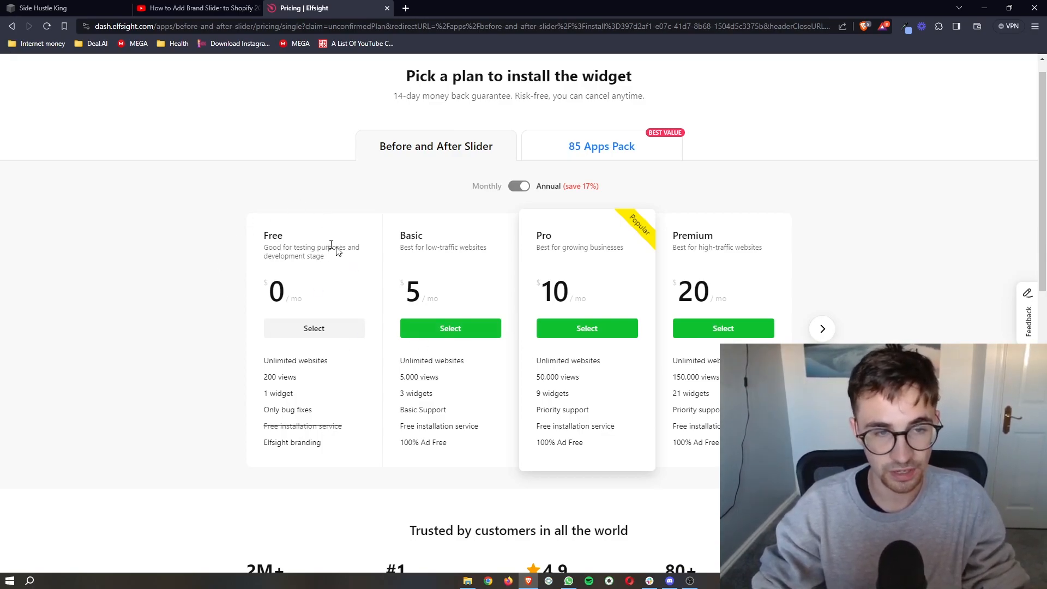
{"action": "mouse_move", "coordinate": [313, 327]}
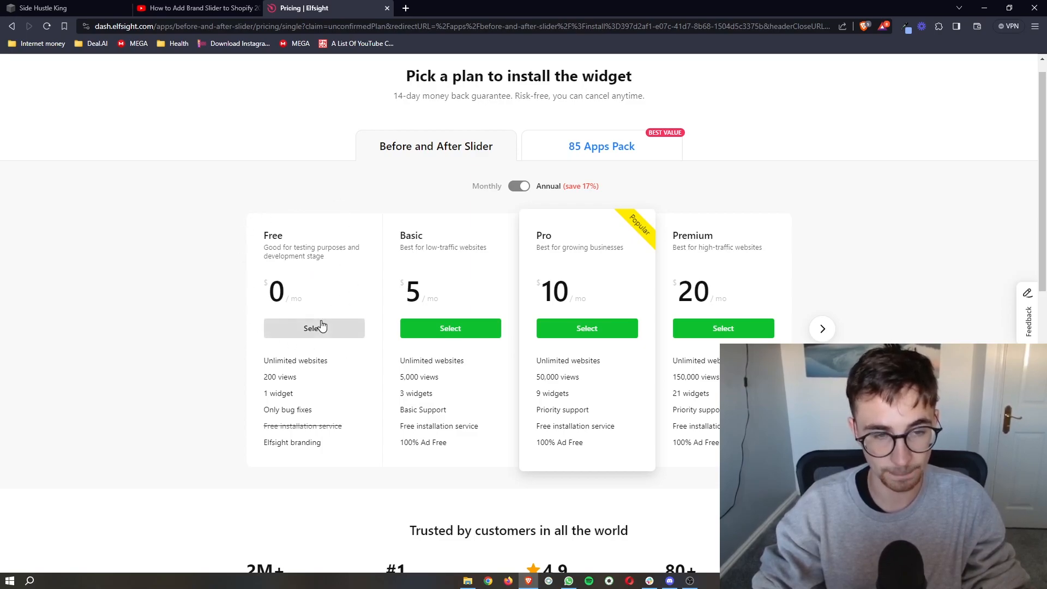
Select the Free plan to get the slider's embed code
{"action": "left_click", "coordinate": [313, 328]}
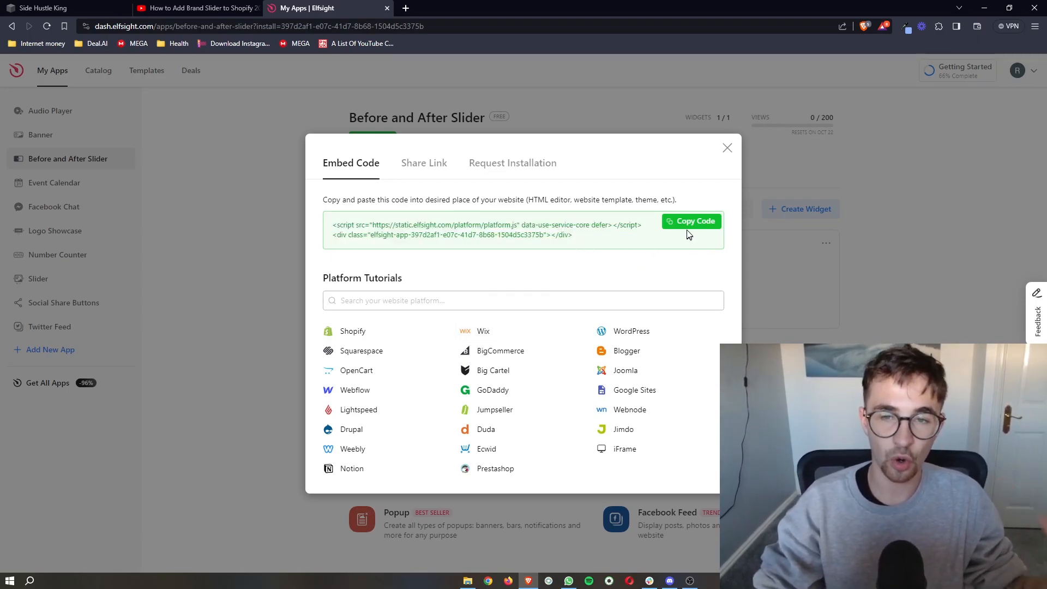
Copy the slider's embed code and return to the Squarespace editor
{"action": "left_click", "coordinate": [691, 221]}
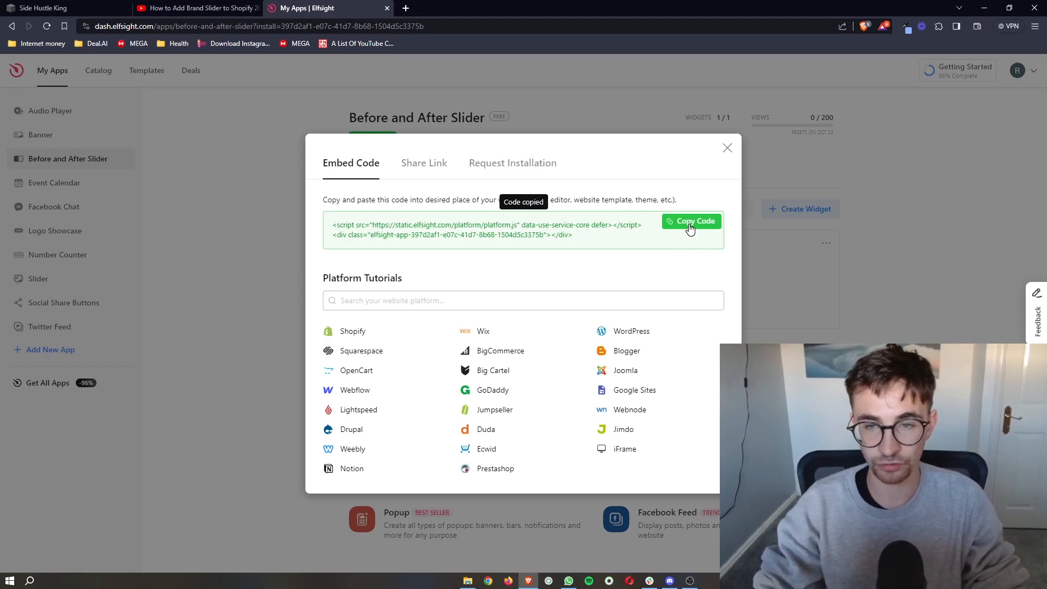
{"action": "left_click", "coordinate": [60, 8]}
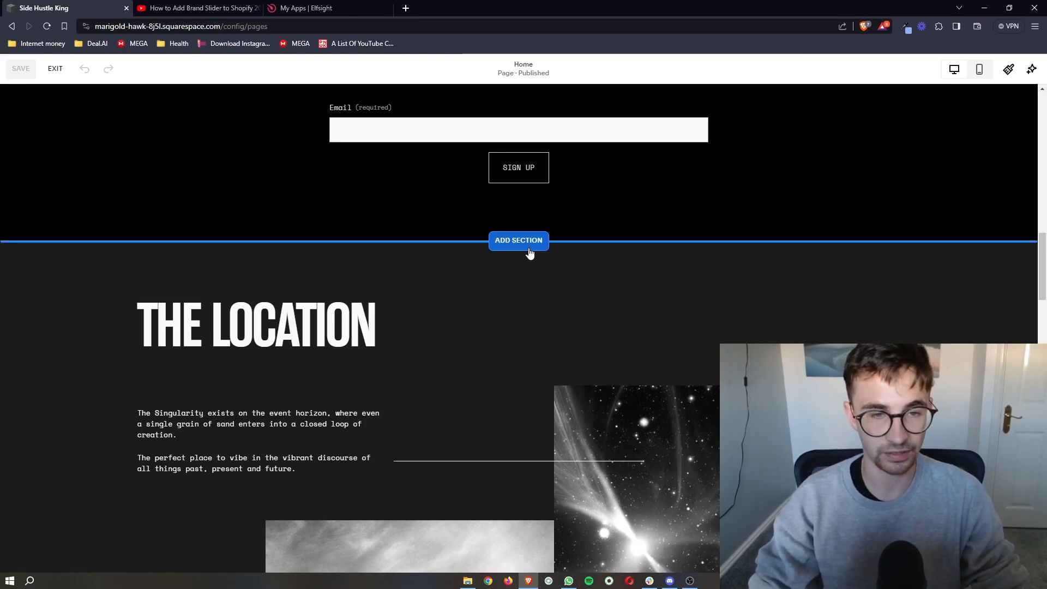
Insert a blank section below the home page sign-up form
{"action": "left_click", "coordinate": [518, 241]}
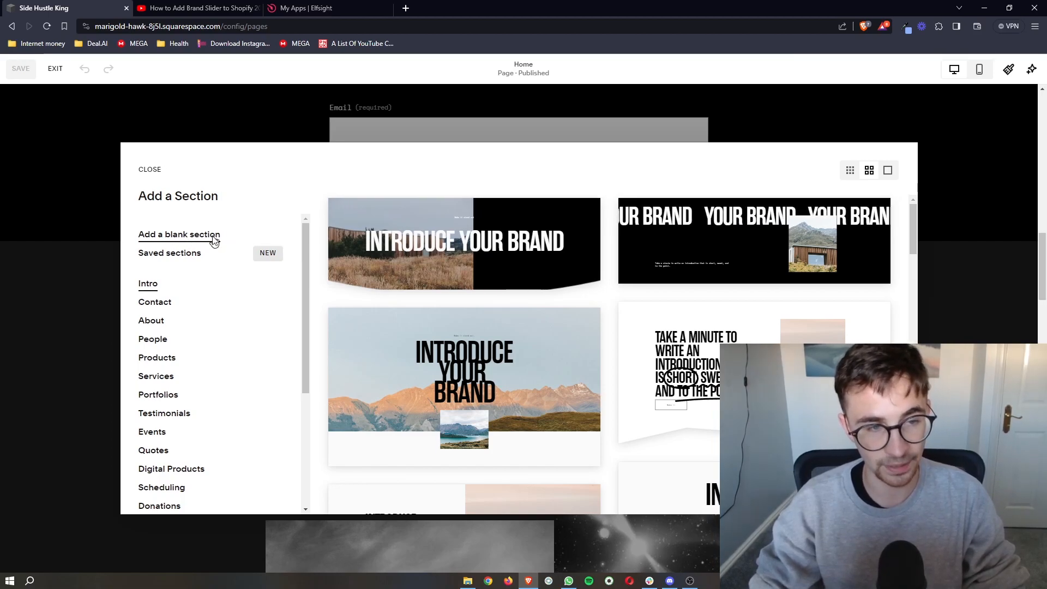
{"action": "left_click", "coordinate": [179, 235]}
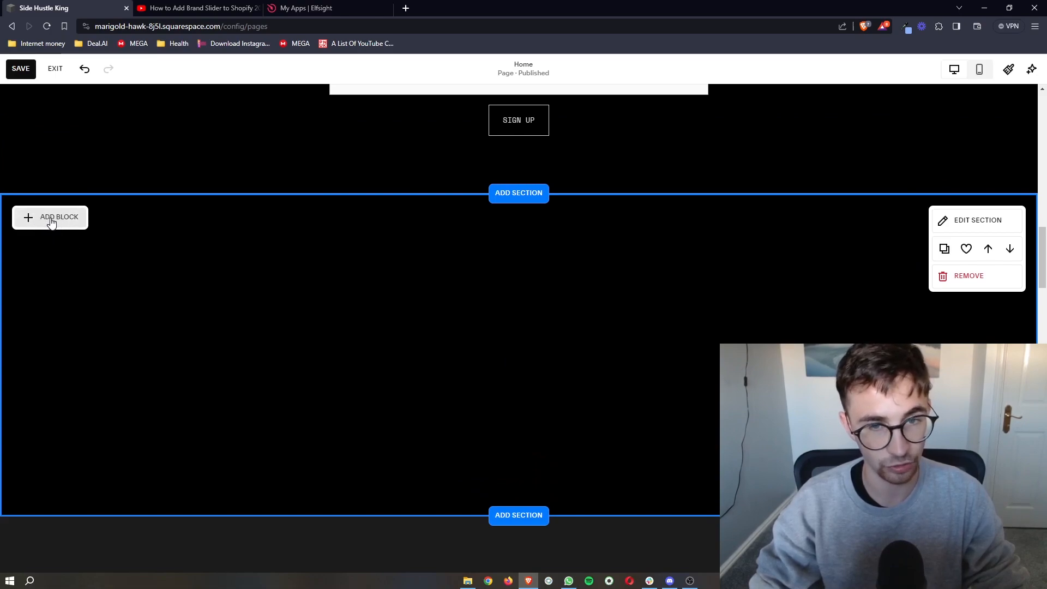
Add a Code block to the new blank section
{"action": "left_click", "coordinate": [50, 217]}
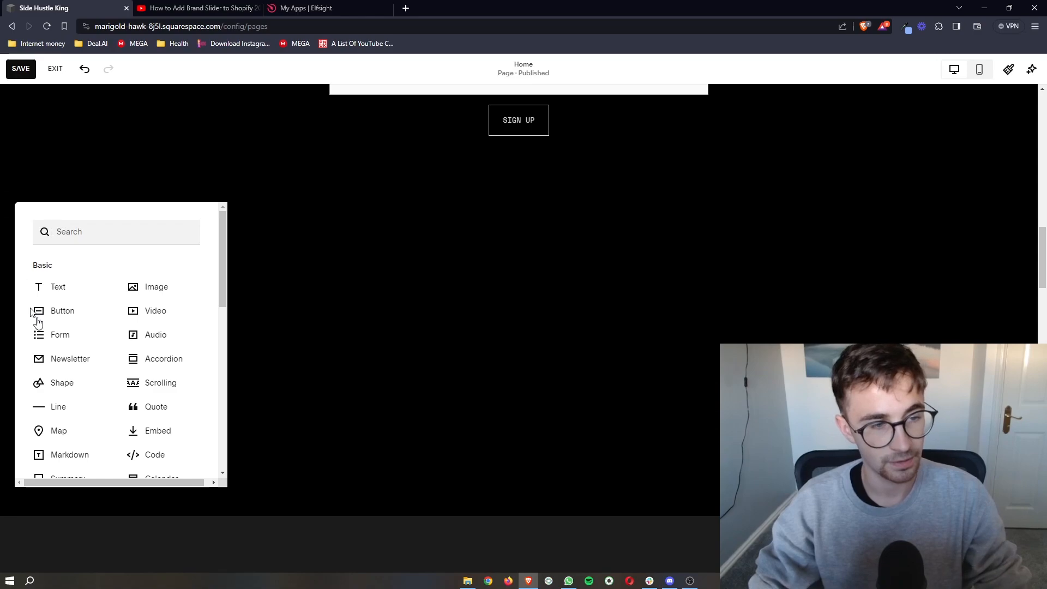
{"action": "scroll", "scroll_direction": "down", "scroll_amount": 3}
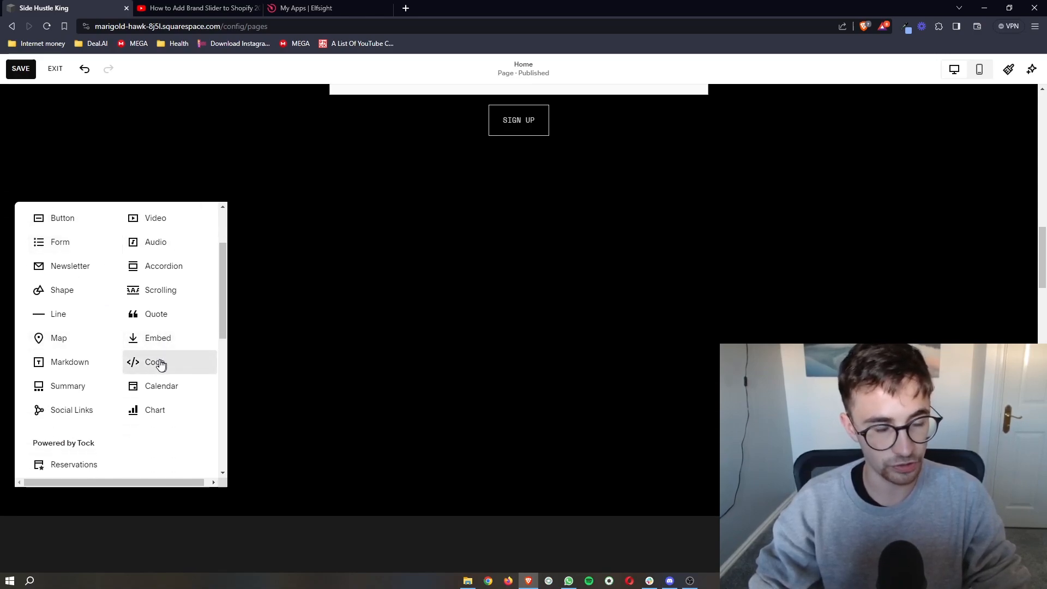
{"action": "left_click", "coordinate": [155, 362]}
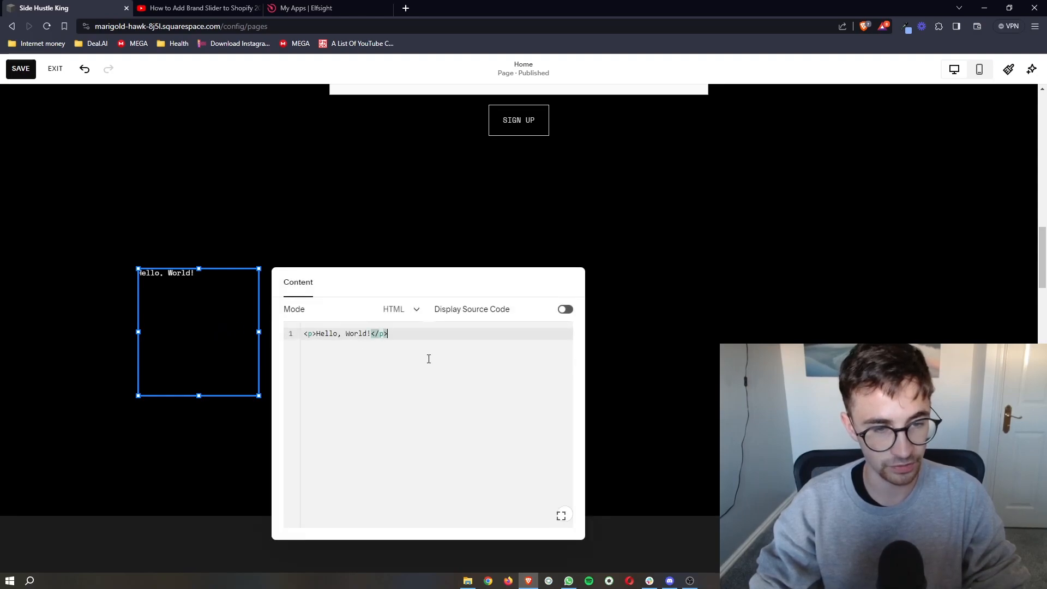
Select the code block's placeholder content to replace it with the Elfsight embed code
{"action": "key", "text": "ctrl+a"}
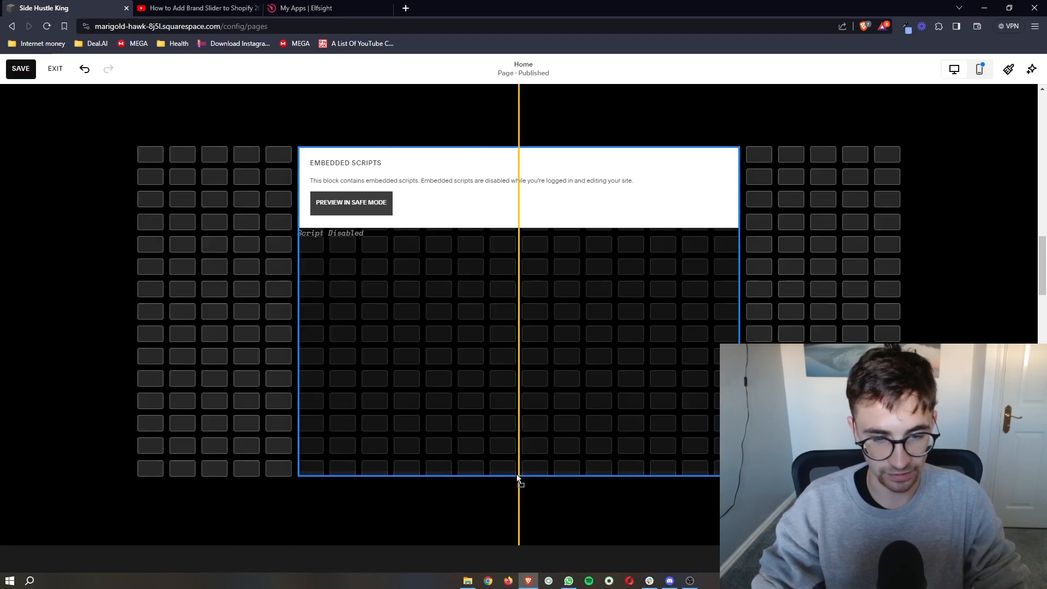
Save the home page and exit the editor to show the live before-and-after slider
{"action": "left_click", "coordinate": [519, 301]}
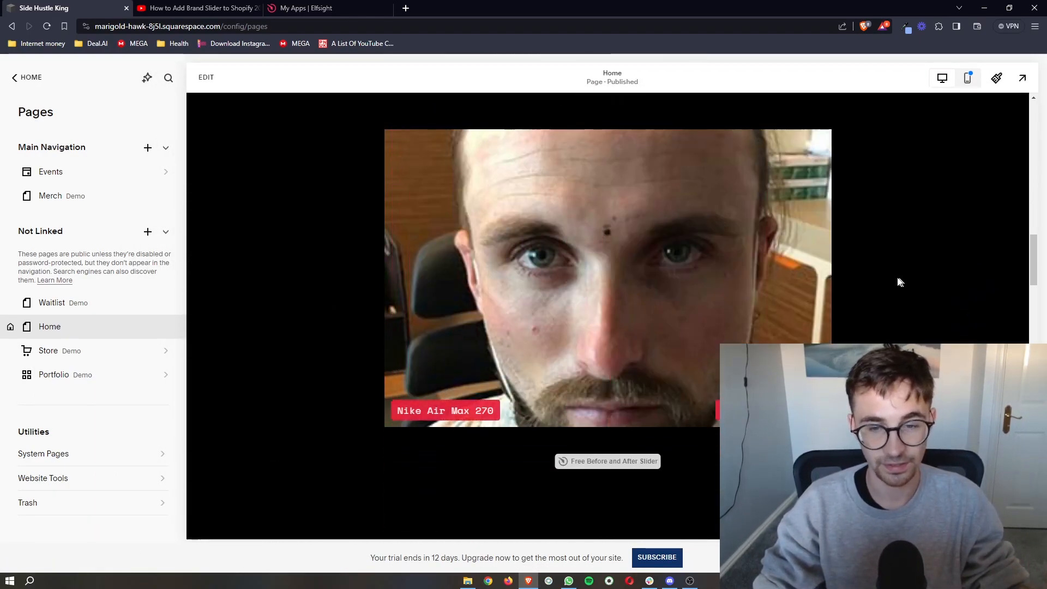
{"action": "mouse_move", "coordinate": [966, 285]}
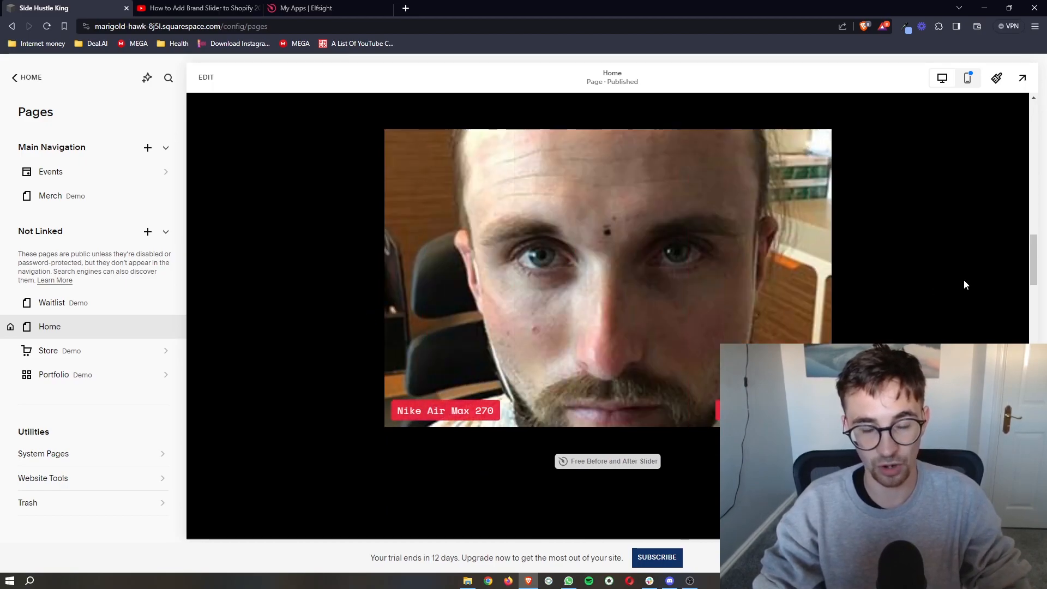